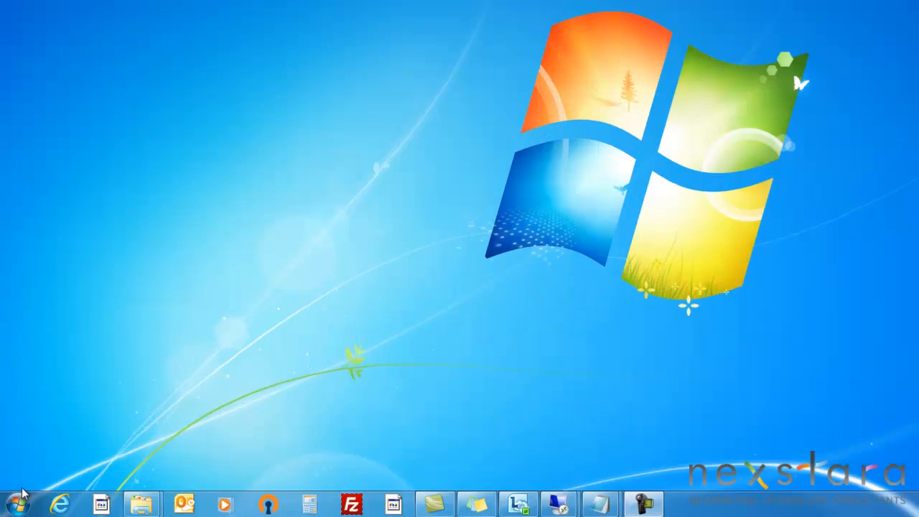
- Open Computer in Windows Explorer to check the USB Backup (F:) drive, 931 GB free
{"action": "left_click", "coordinate": [142, 502]}
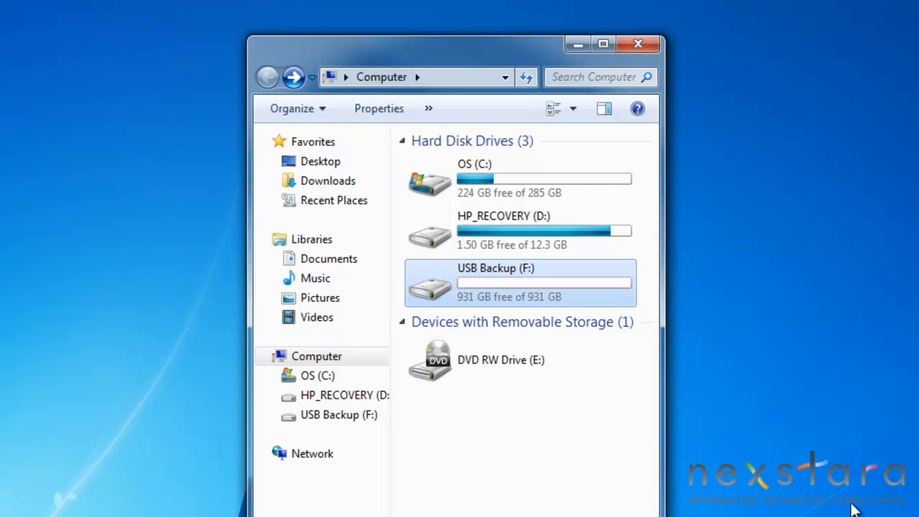
{"action": "mouse_move", "coordinate": [464, 277]}
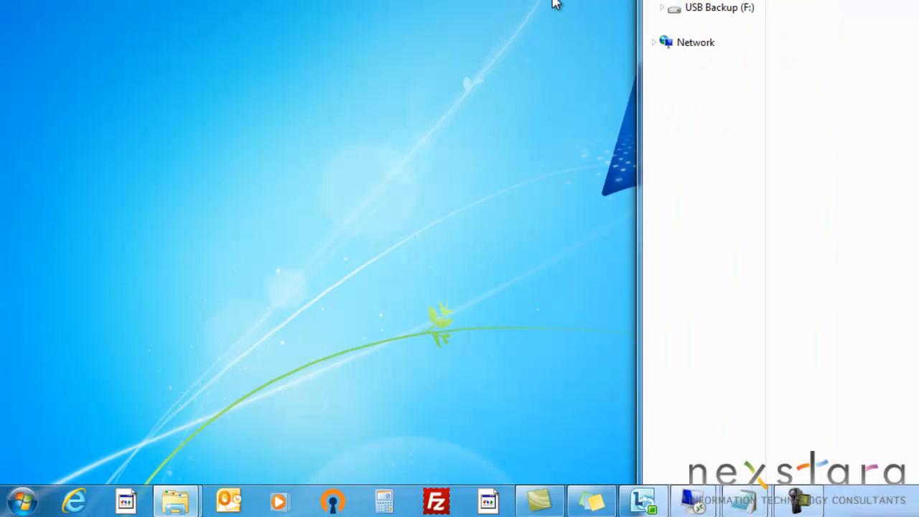
{"action": "mouse_move", "coordinate": [393, 110]}
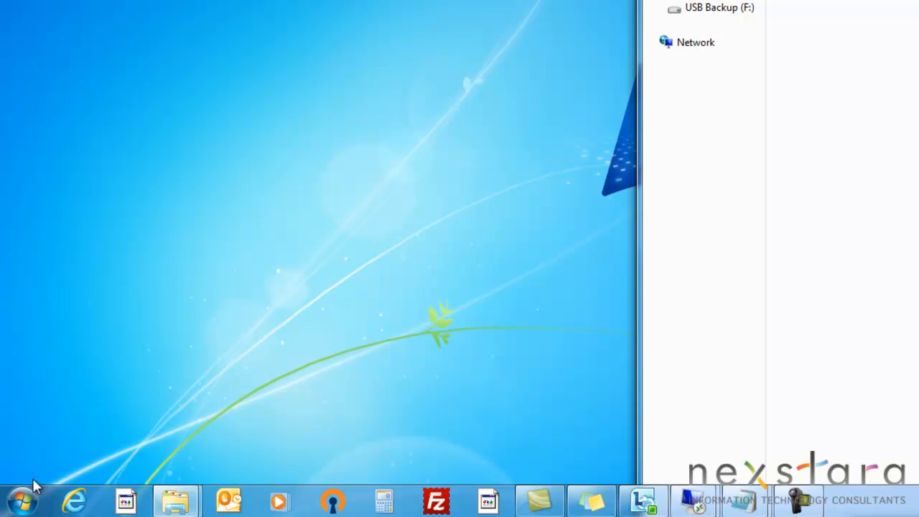
{"action": "mouse_move", "coordinate": [272, 197]}
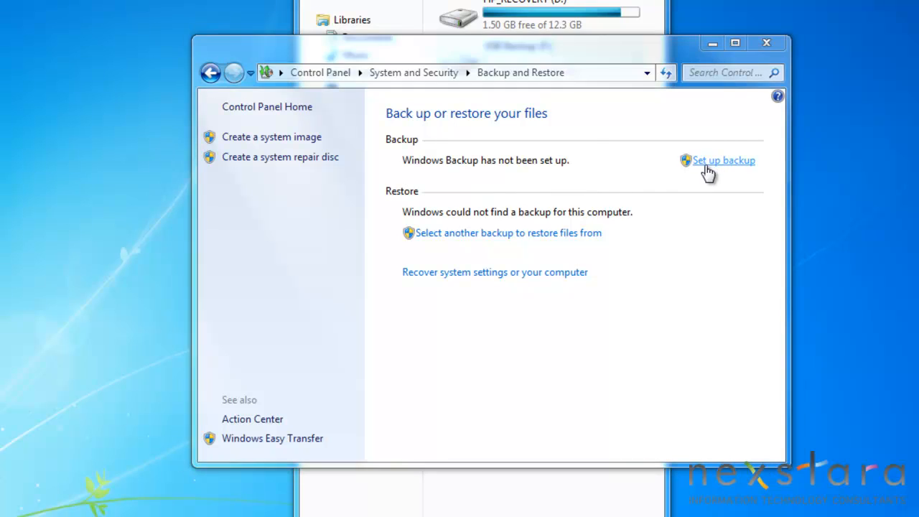
- Start Set up backup and choose USB Backup (F:) as the destination
{"action": "left_click", "coordinate": [724, 161]}
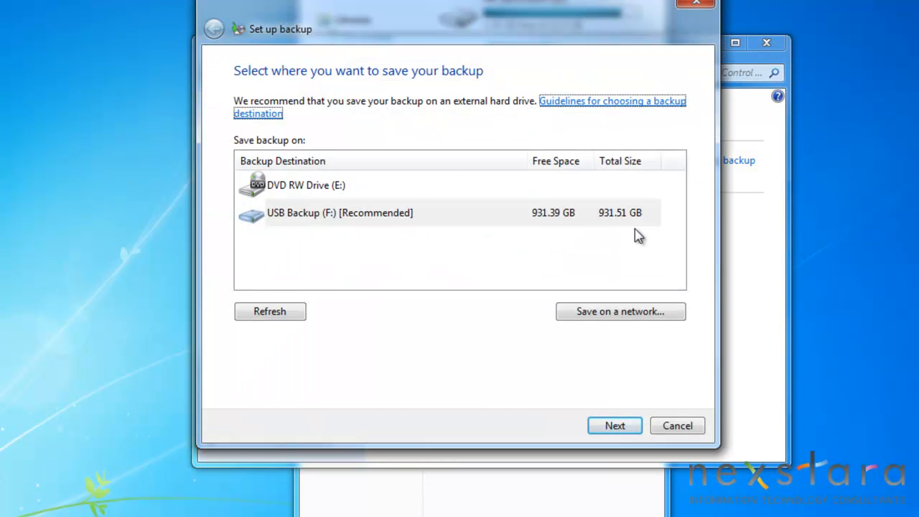
{"action": "left_click", "coordinate": [340, 213]}
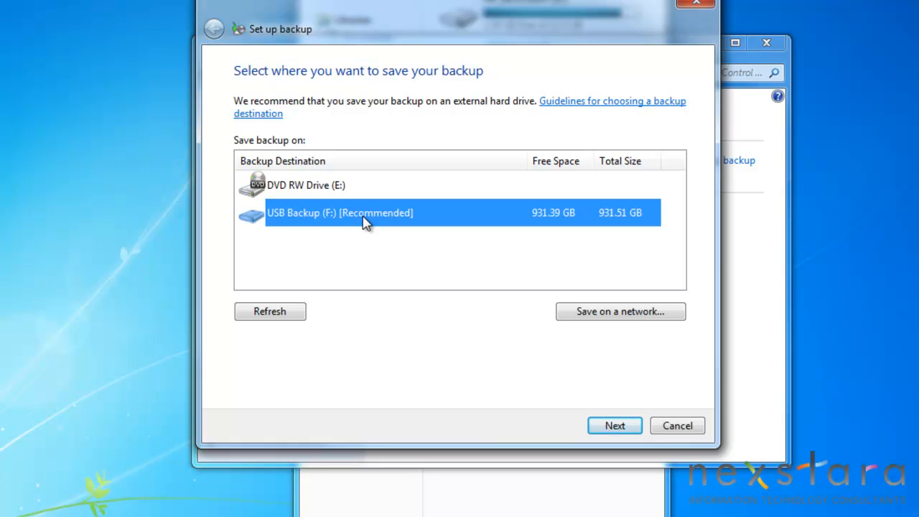
- Choose 'Let me choose' to pick backup items manually and continue
{"action": "left_click", "coordinate": [614, 425]}
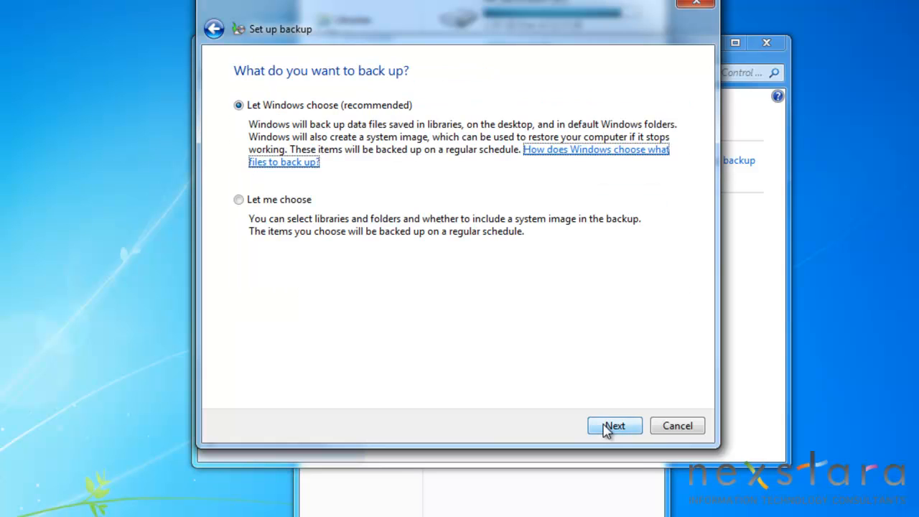
{"action": "mouse_move", "coordinate": [358, 273]}
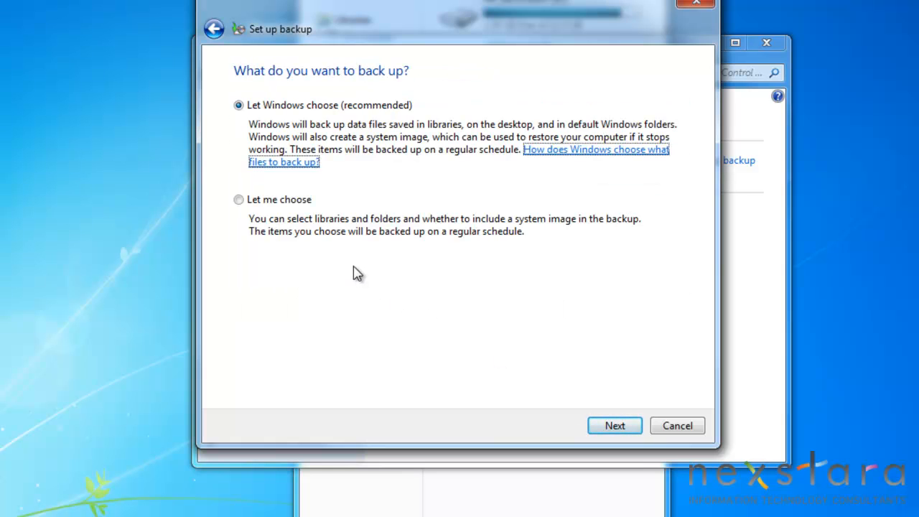
{"action": "mouse_move", "coordinate": [340, 263]}
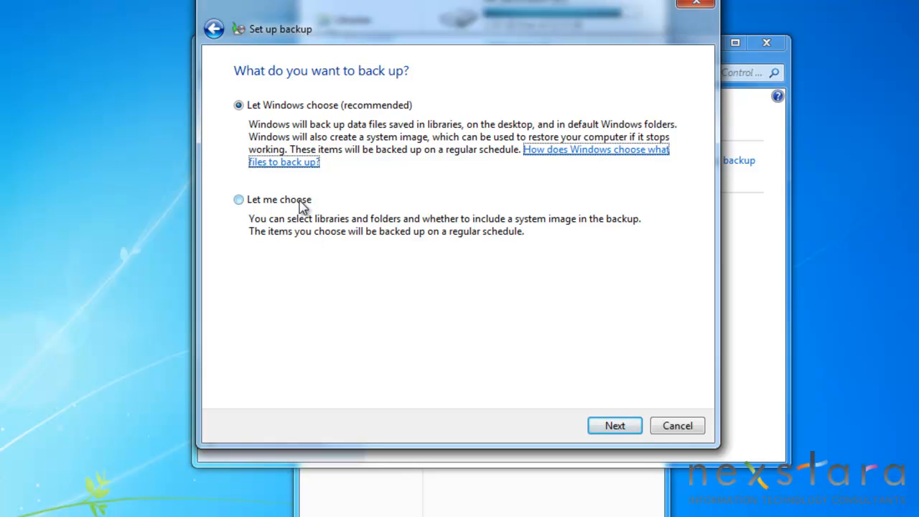
{"action": "left_click", "coordinate": [238, 199]}
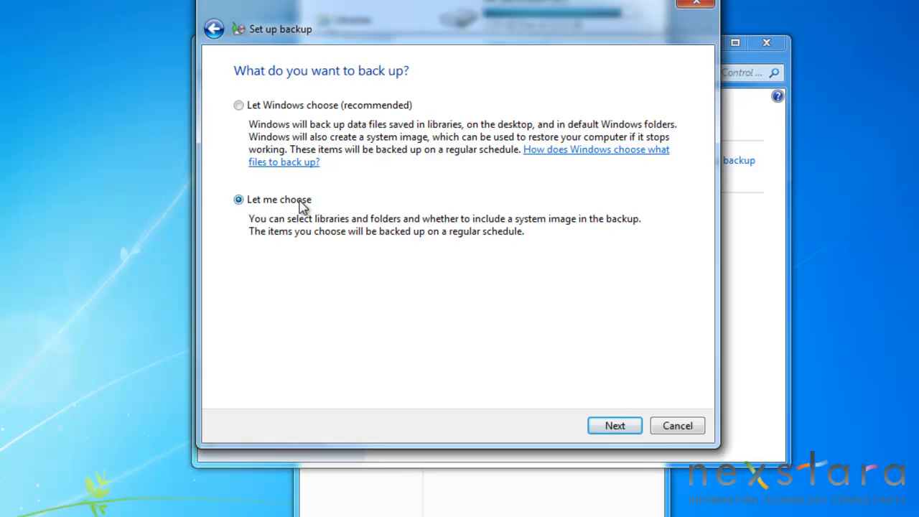
{"action": "left_click", "coordinate": [614, 425]}
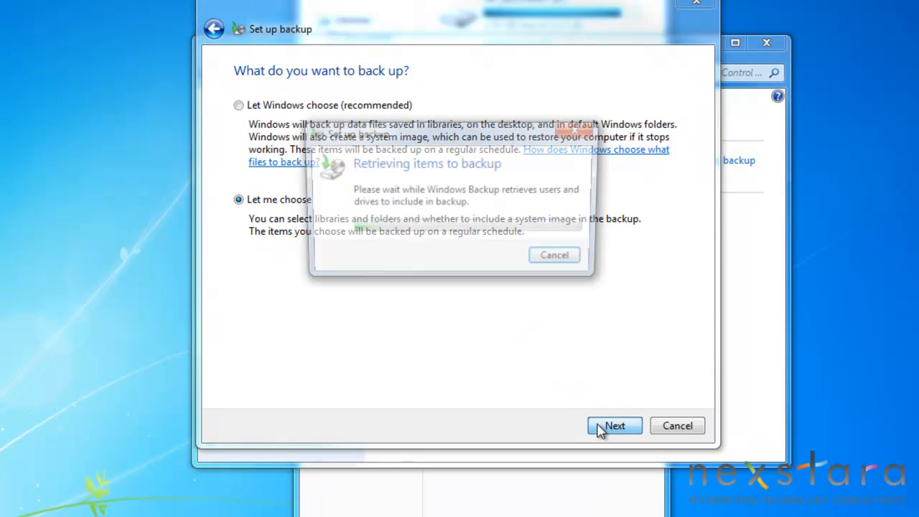
- Include OS (C:), HP_RECOVERY (D:) and a system image, then review settings
{"action": "left_click", "coordinate": [614, 426]}
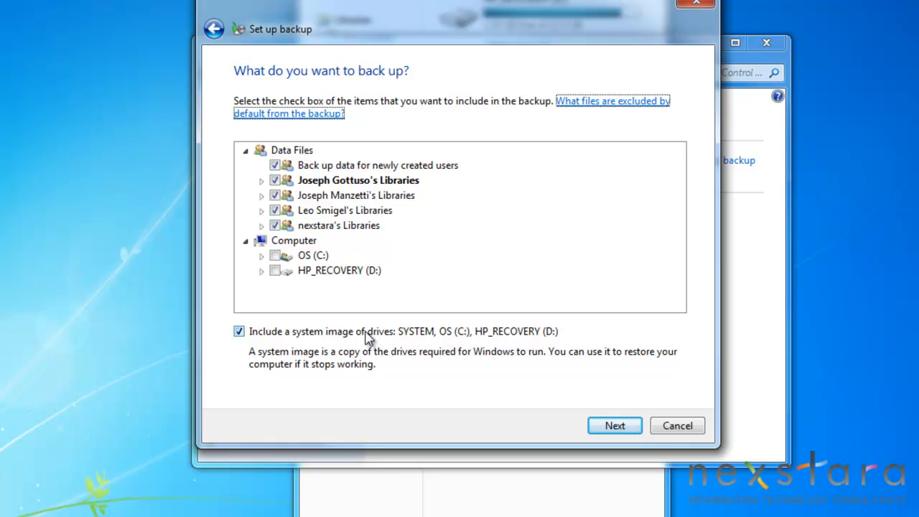
{"action": "left_click", "coordinate": [275, 255]}
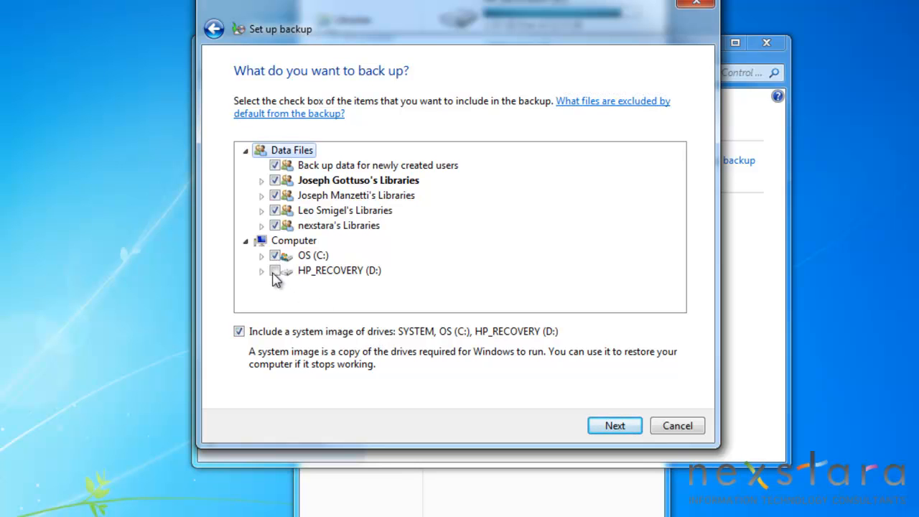
{"action": "left_click", "coordinate": [615, 425]}
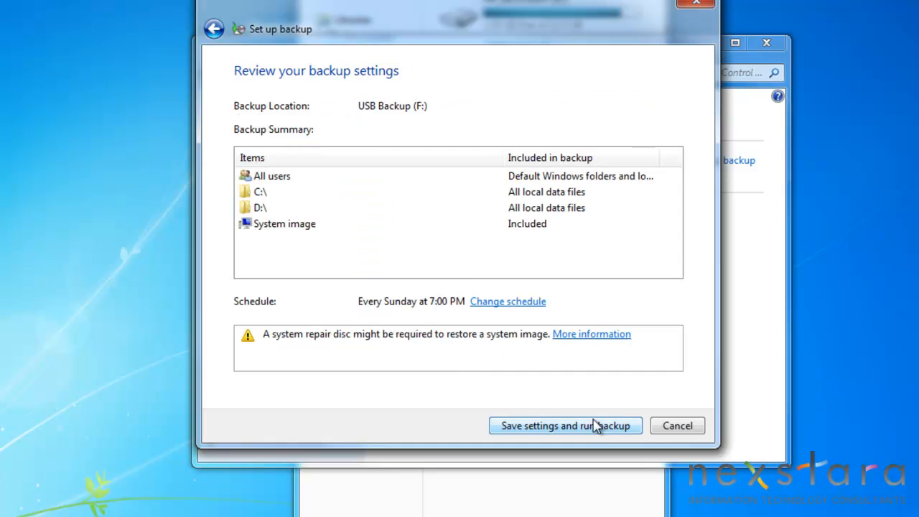
{"action": "mouse_move", "coordinate": [460, 278]}
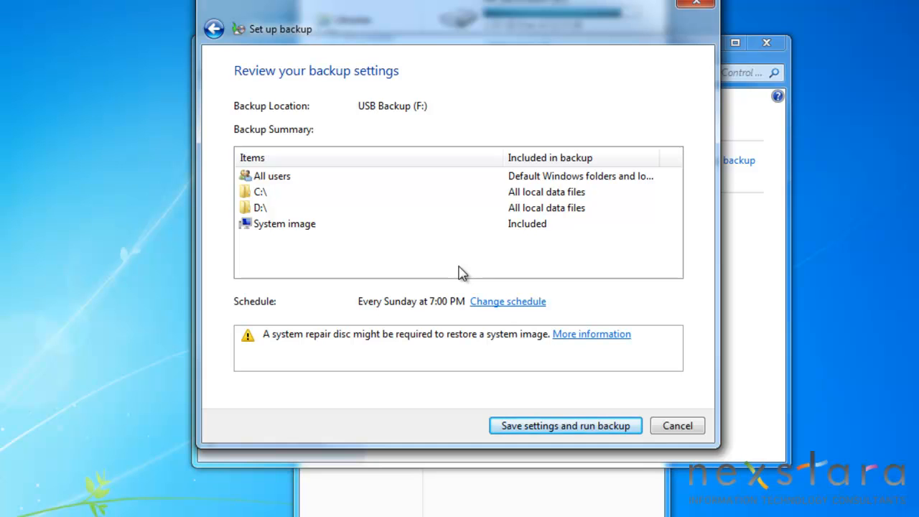
{"action": "mouse_move", "coordinate": [411, 311]}
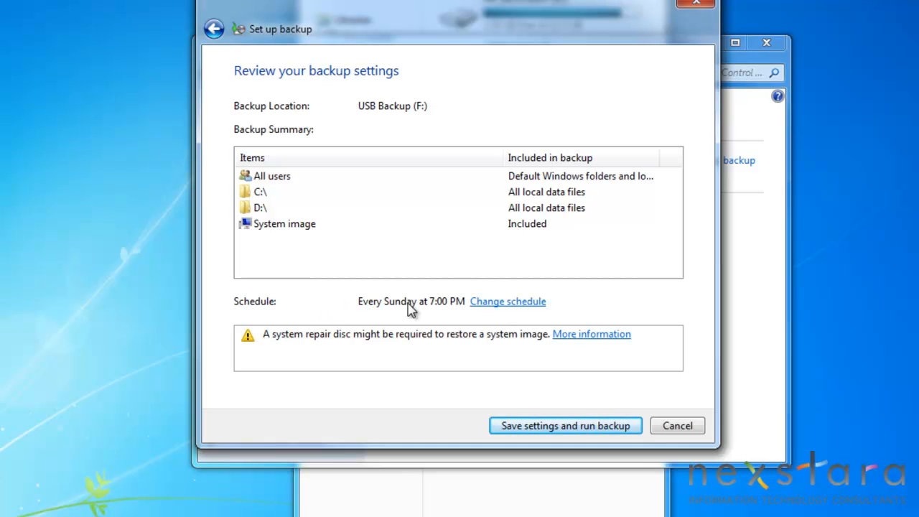
{"action": "mouse_move", "coordinate": [500, 308]}
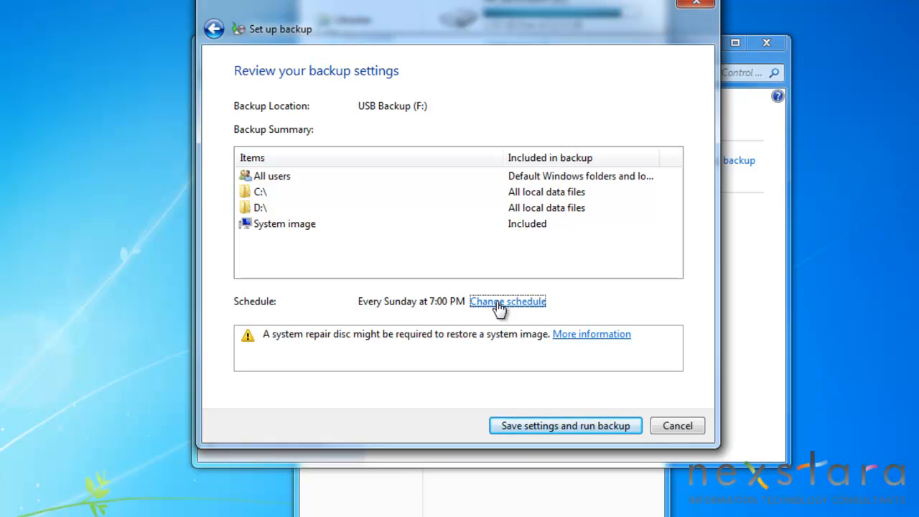
{"action": "left_click", "coordinate": [508, 301]}
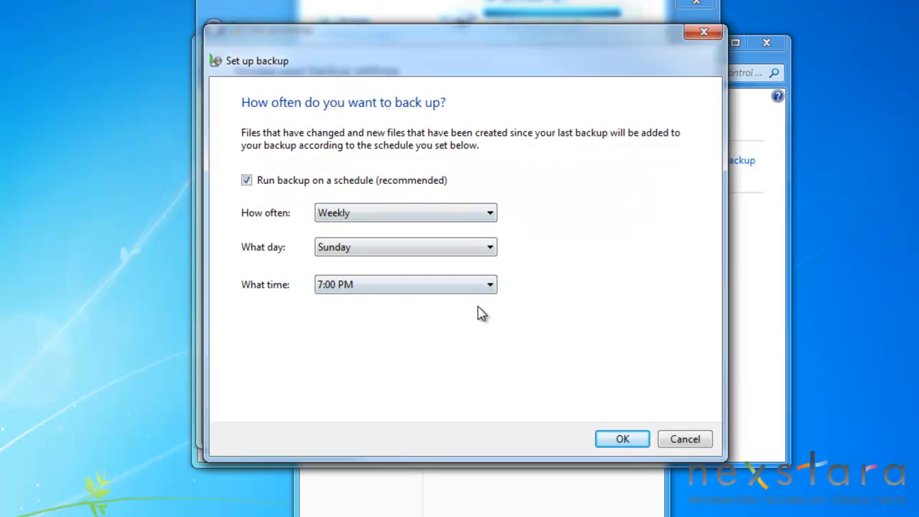
{"action": "mouse_move", "coordinate": [675, 438]}
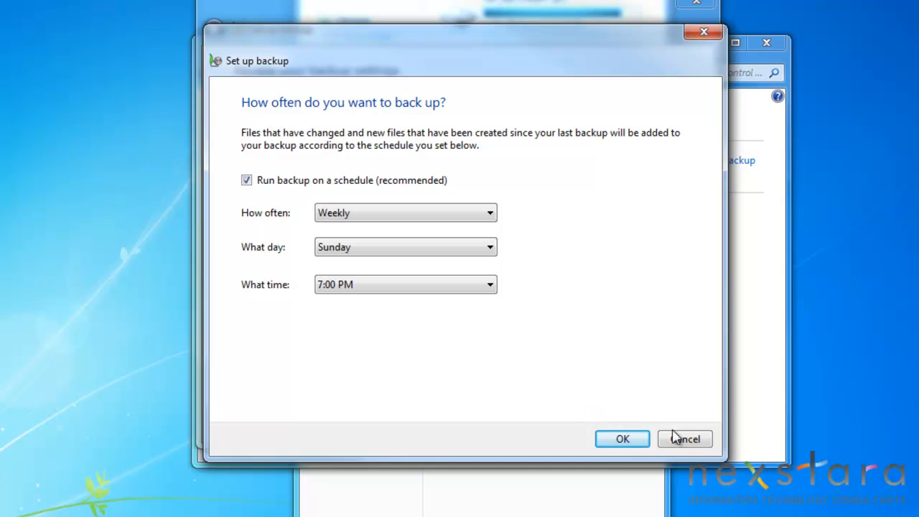
{"action": "left_click", "coordinate": [623, 439]}
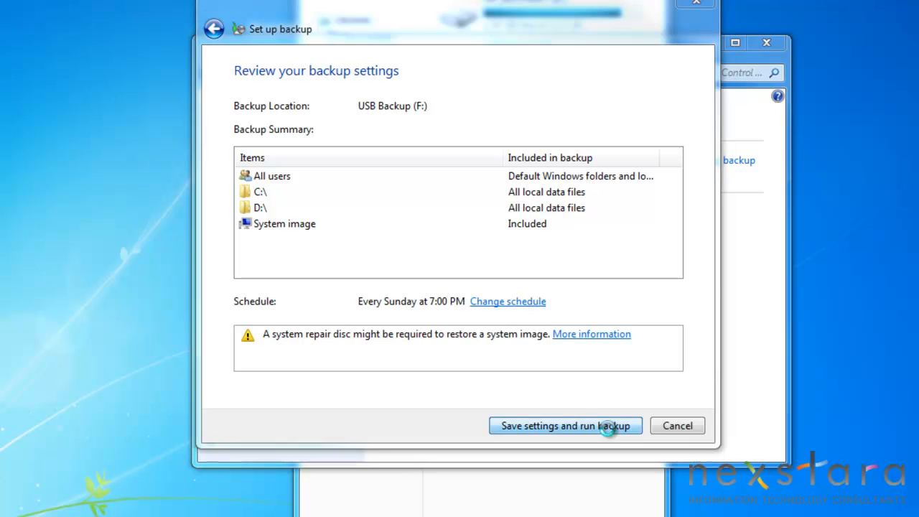
- Save the weekly Sunday 7:00 PM schedule and run the first backup to USB Backup (F:)
{"action": "left_click", "coordinate": [565, 426]}
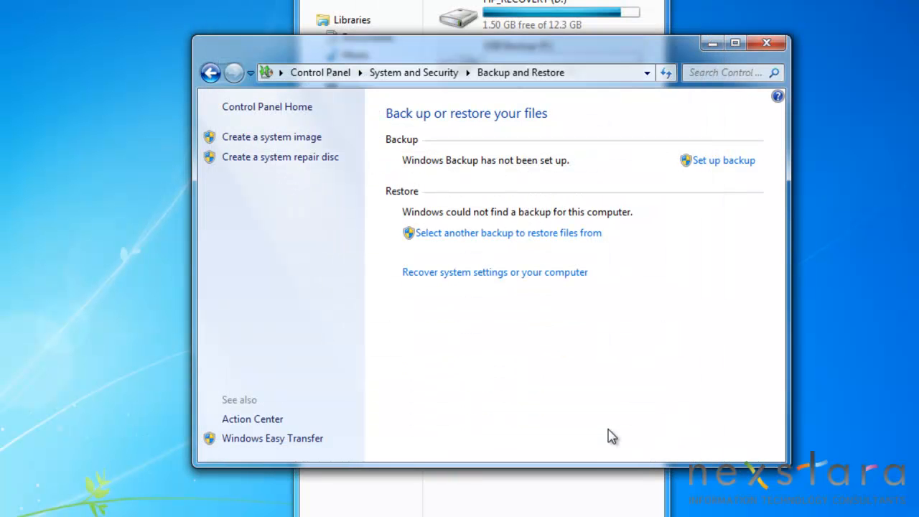
{"action": "left_click", "coordinate": [723, 160]}
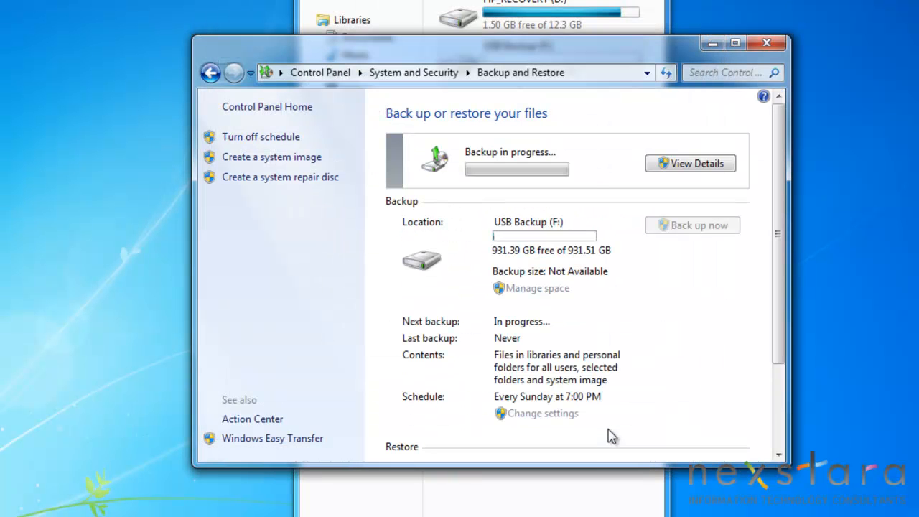